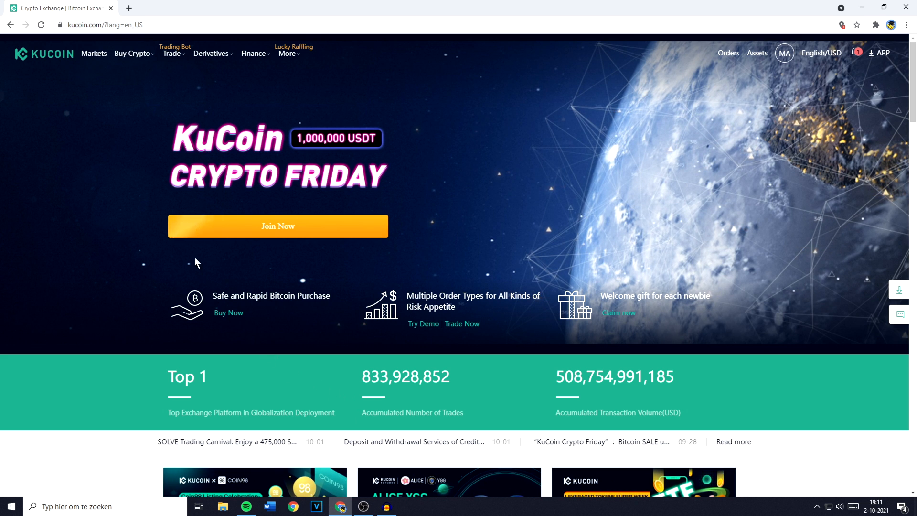
Step: Go to the Markets page listing all spot trading pairs
click(94, 53)
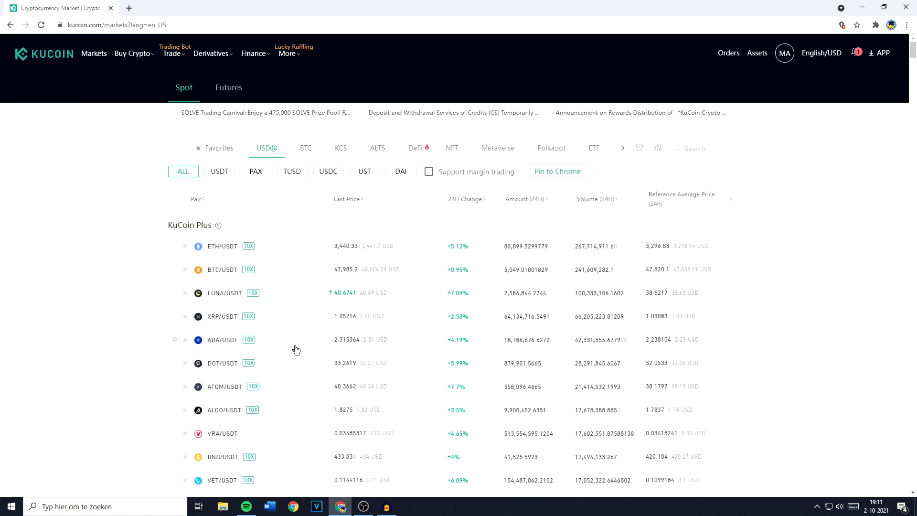
Step: Filter BTC-quoted pairs by searching 'bnb' and choose the BNB/BTC pair
click(306, 147)
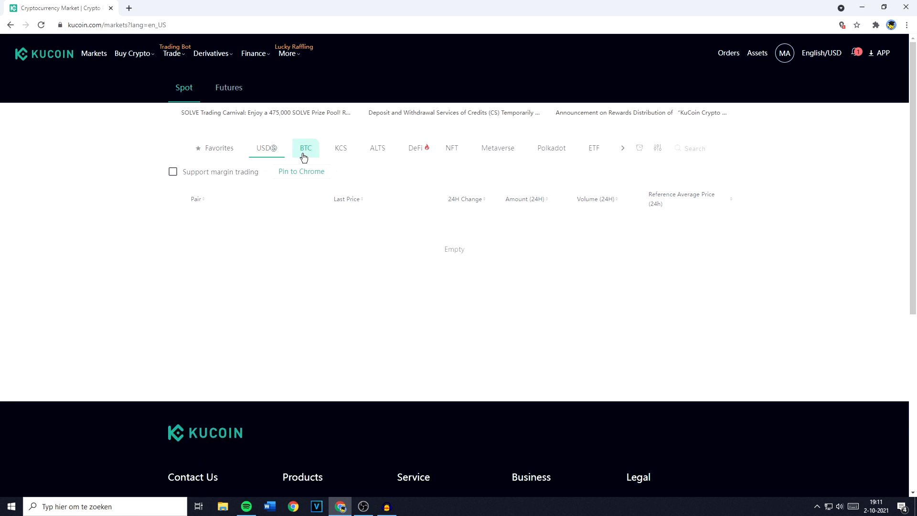
click(305, 147)
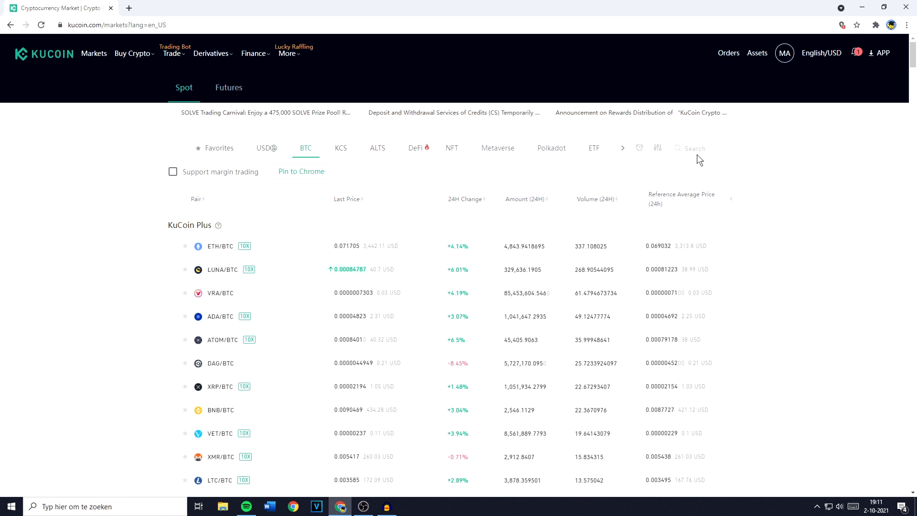
text(bnbbtc)
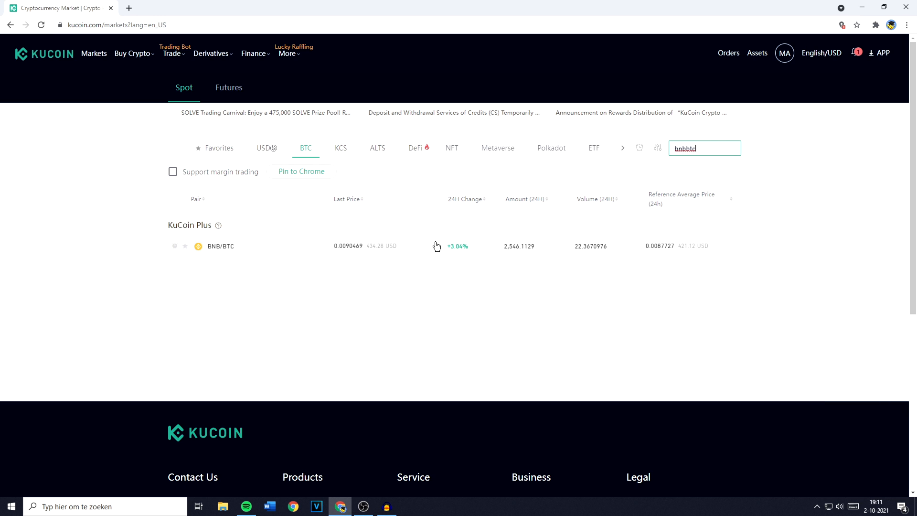
click(220, 246)
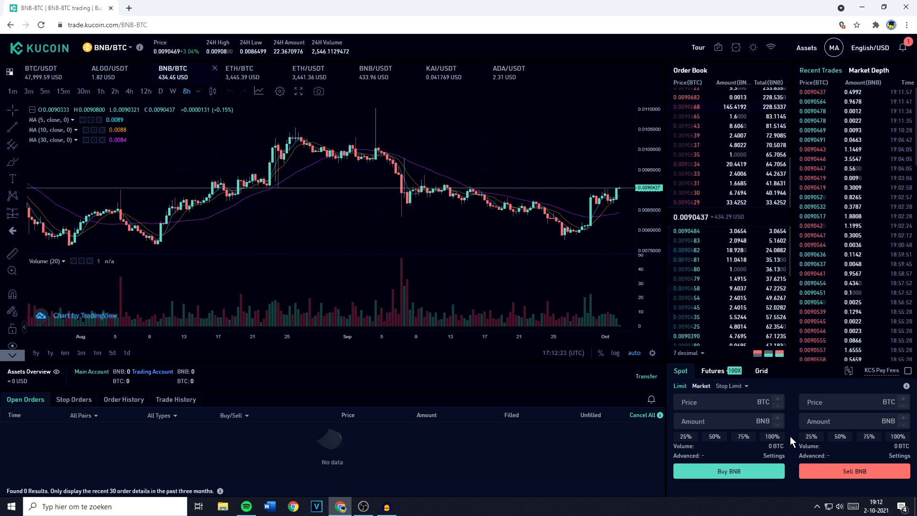
Step: Switch the BNB/BTC spot order form to Market orders
click(700, 385)
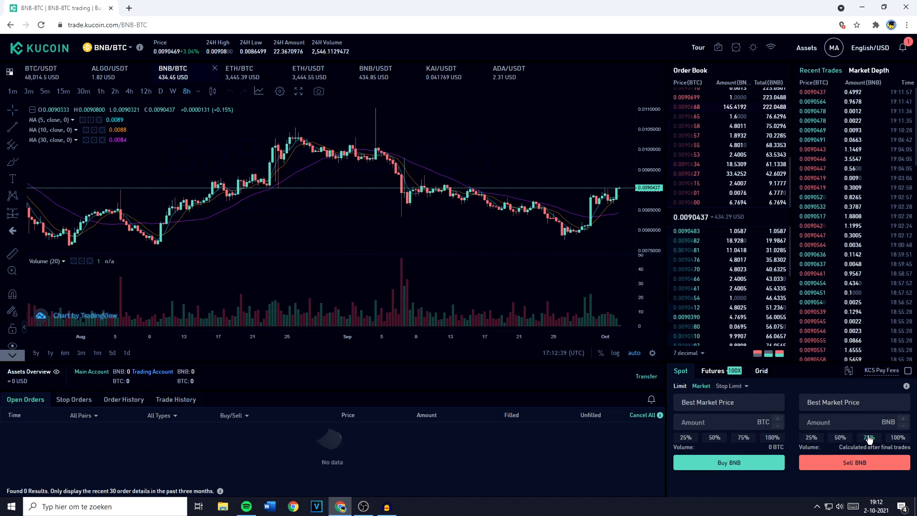
Step: Enter a sell amount of 1 BNB in the market sell form
click(842, 421)
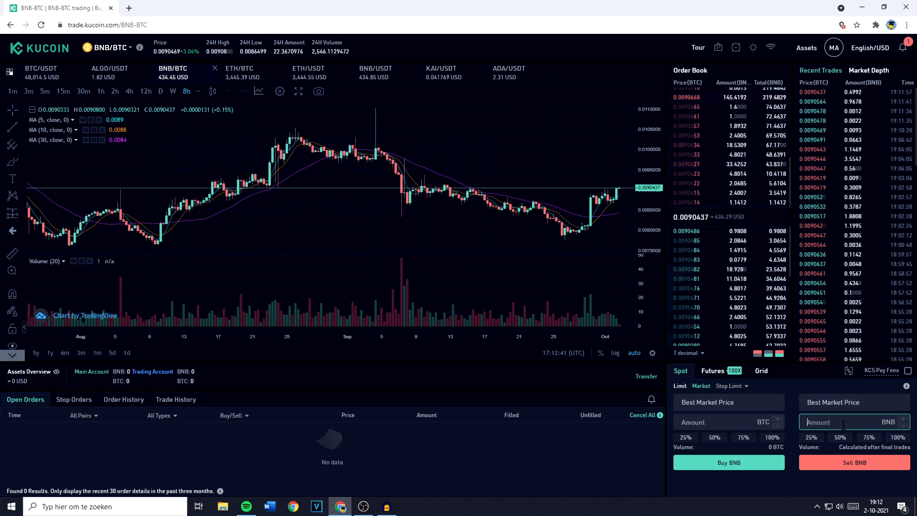
text(1)
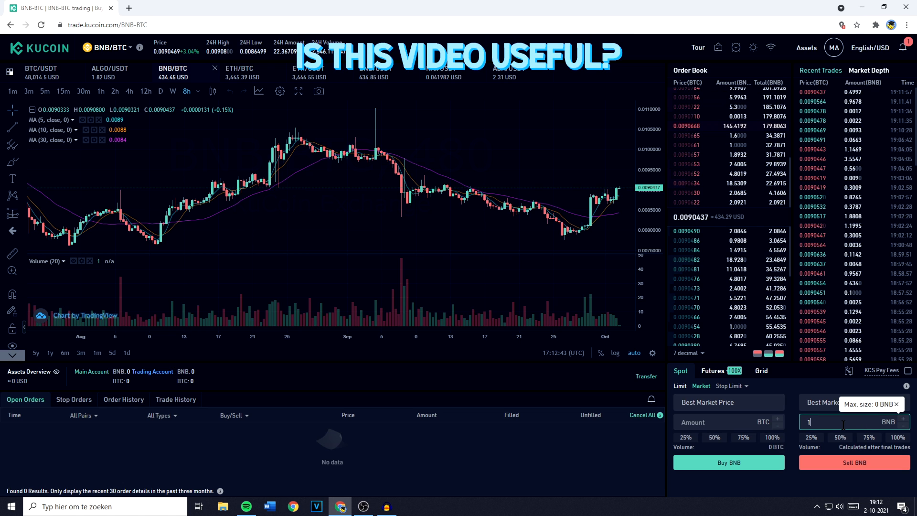